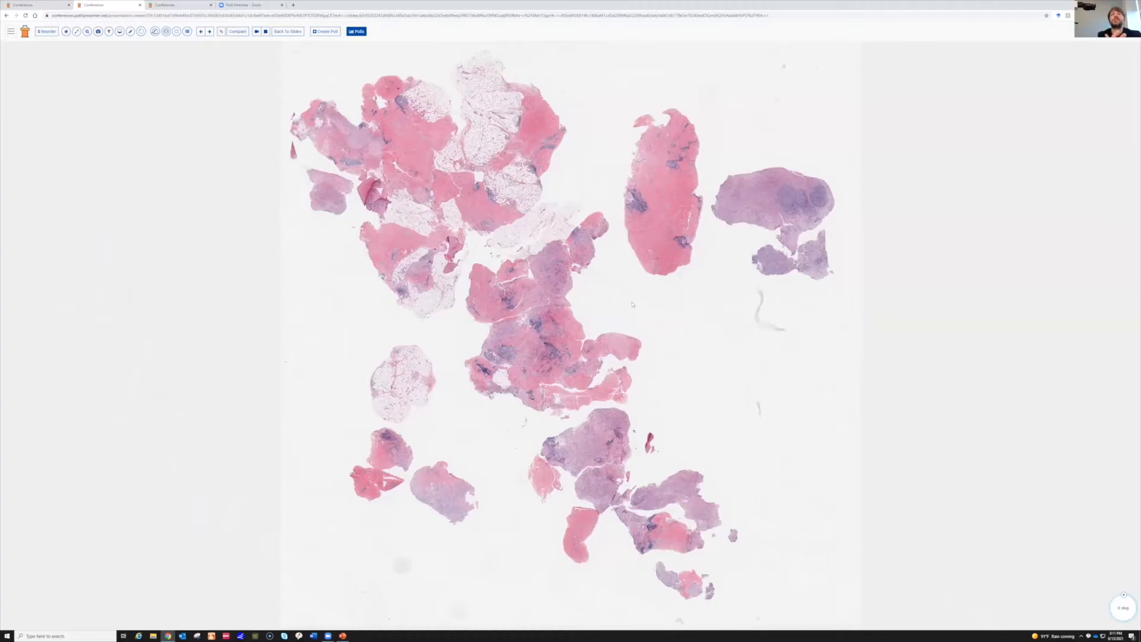
mouse_move(662, 324)
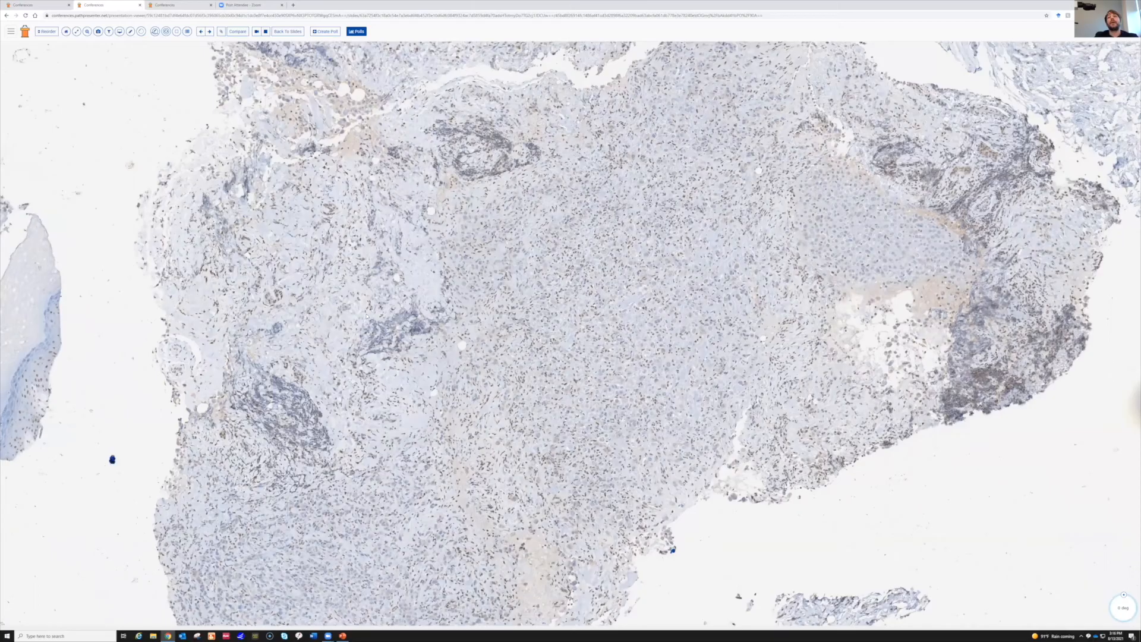
scroll(down, 3)
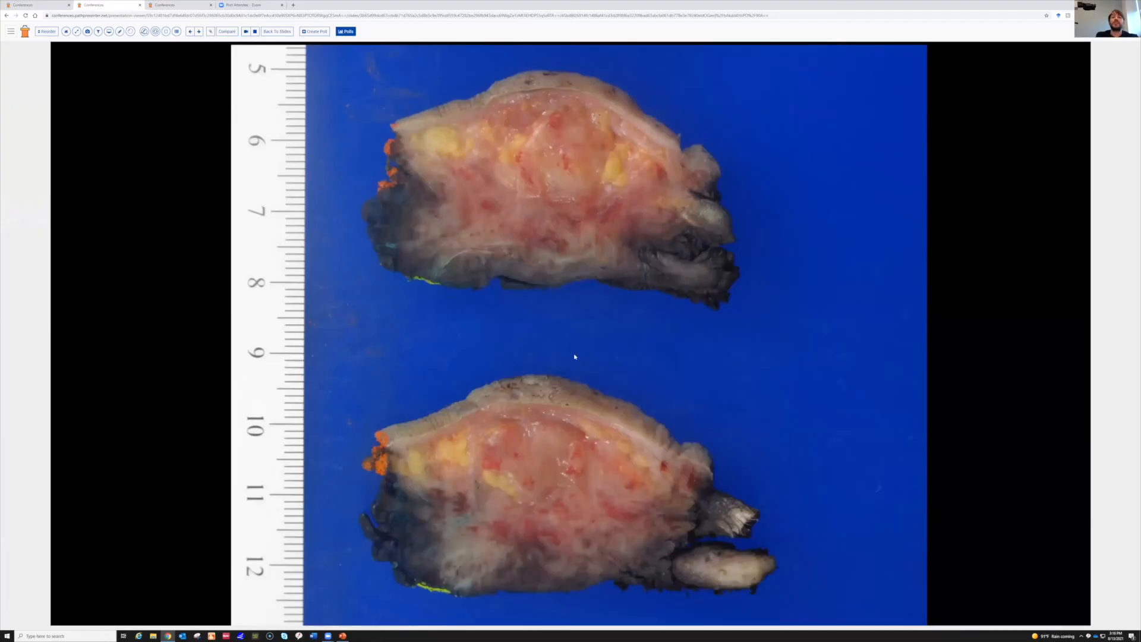
mouse_move(545, 433)
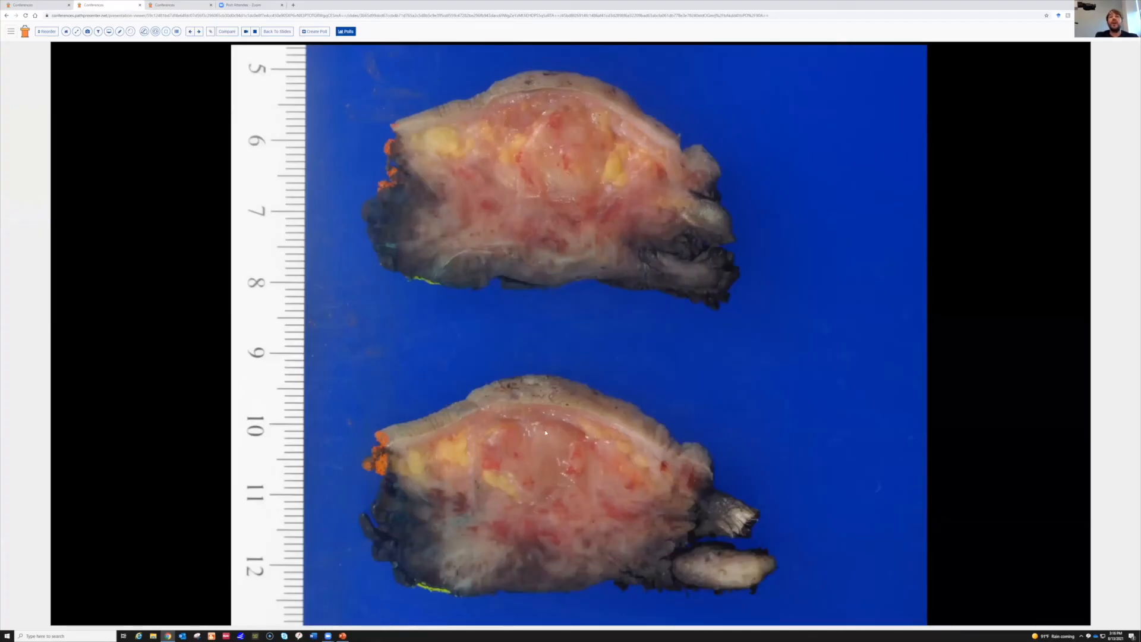
mouse_move(487, 449)
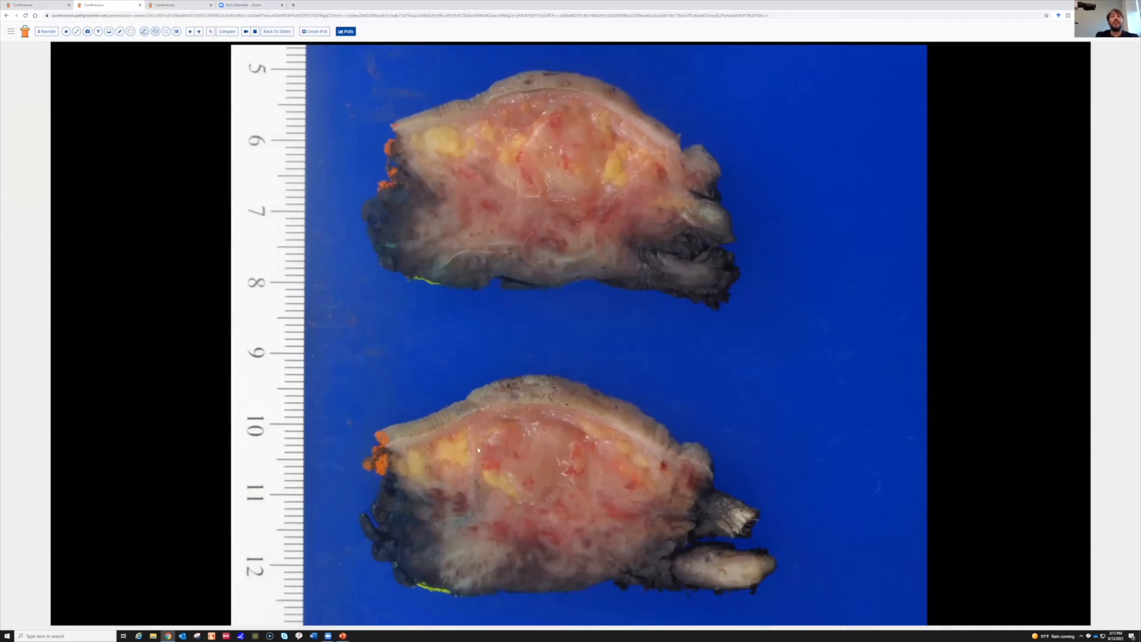
mouse_move(526, 513)
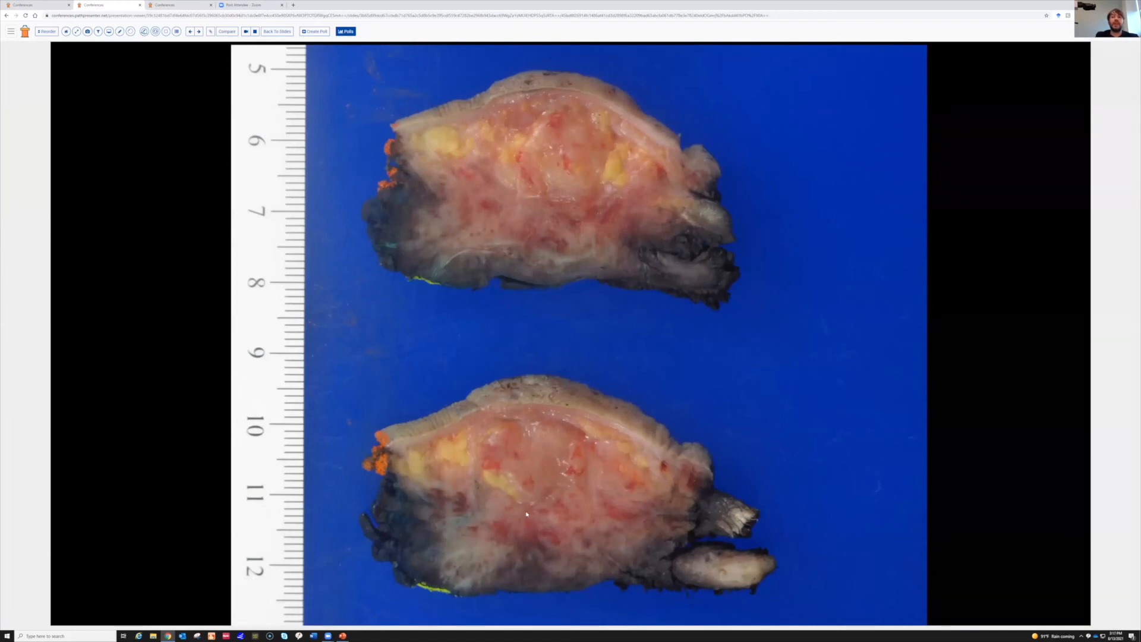
mouse_move(600, 547)
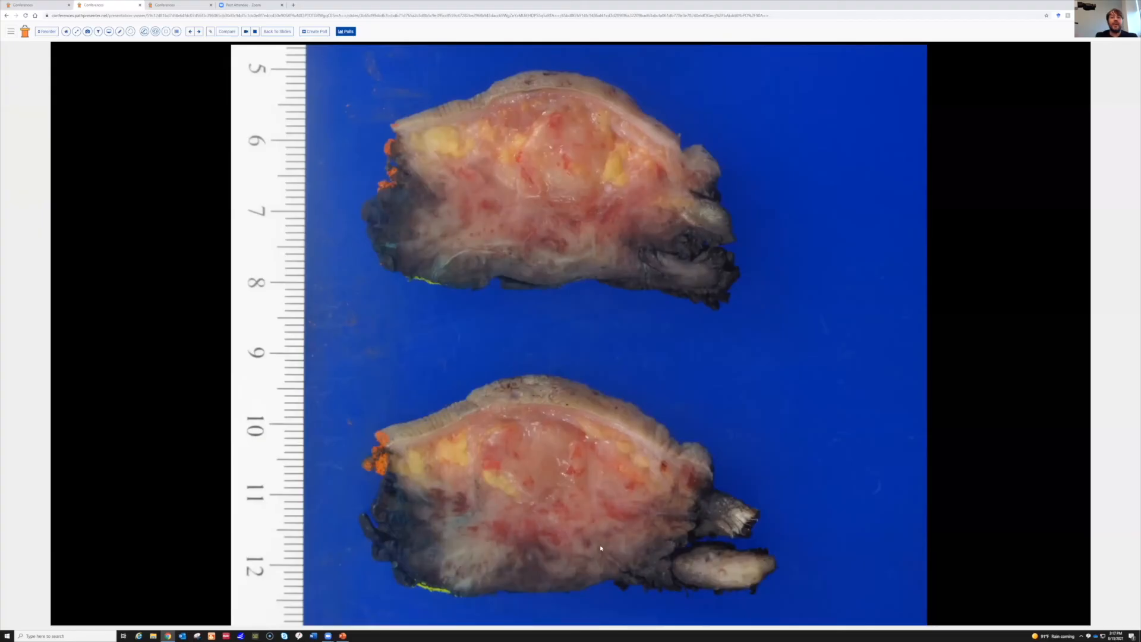
mouse_move(478, 483)
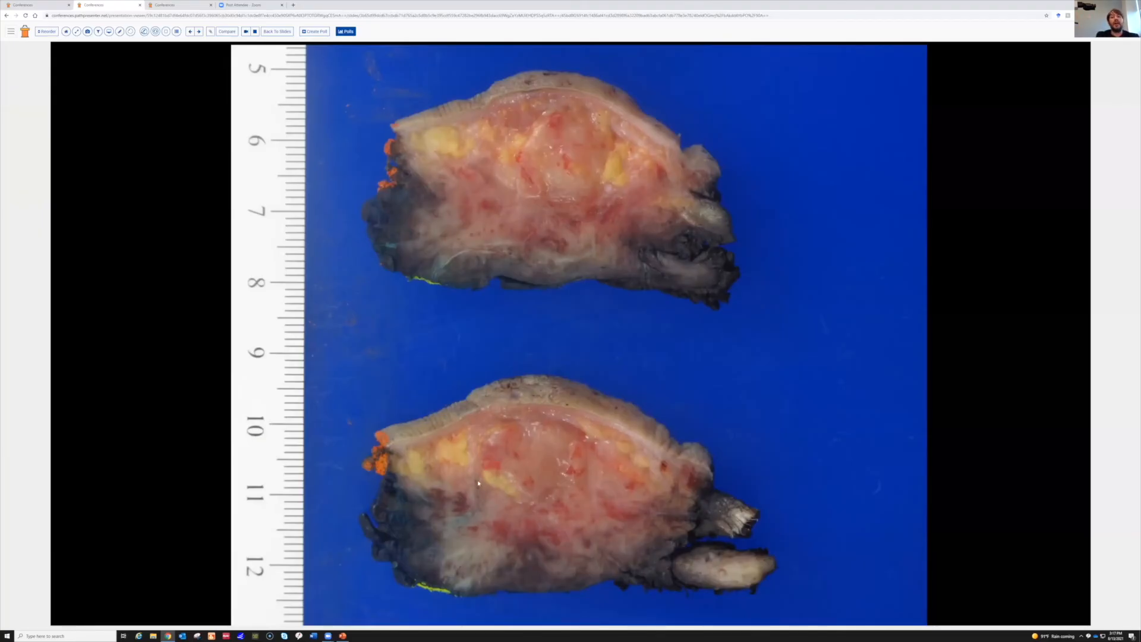
mouse_move(568, 542)
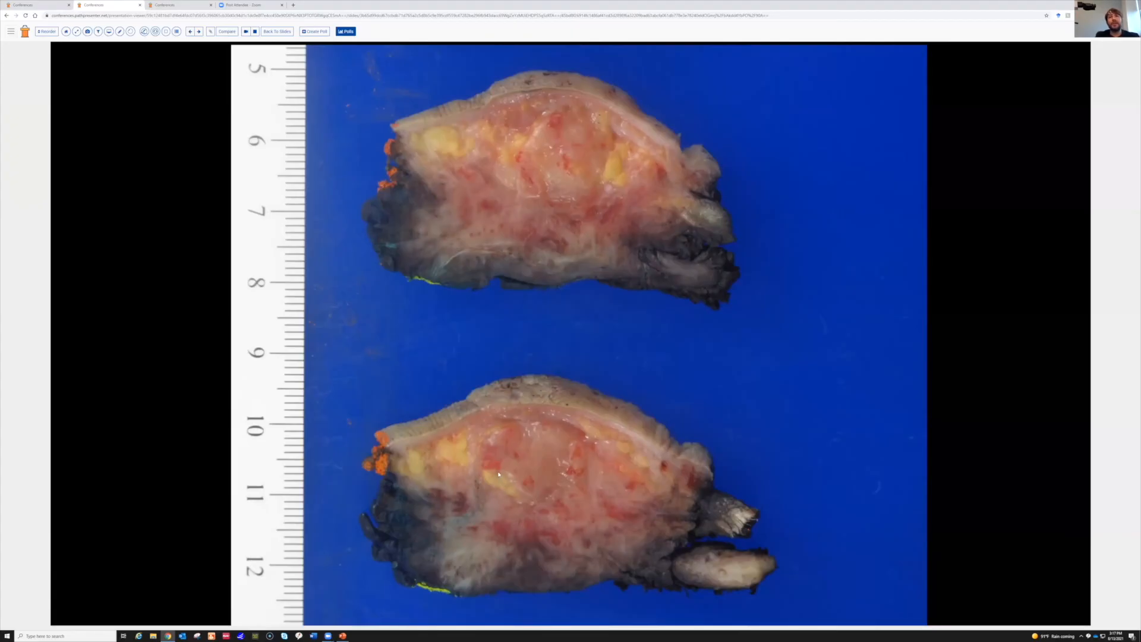
mouse_move(829, 359)
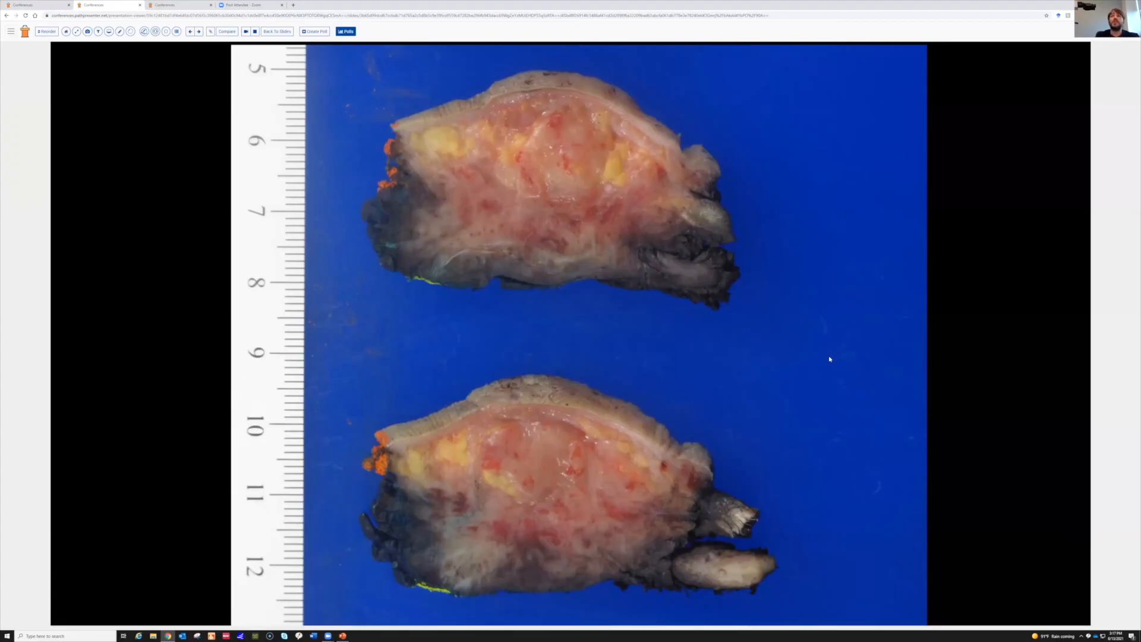